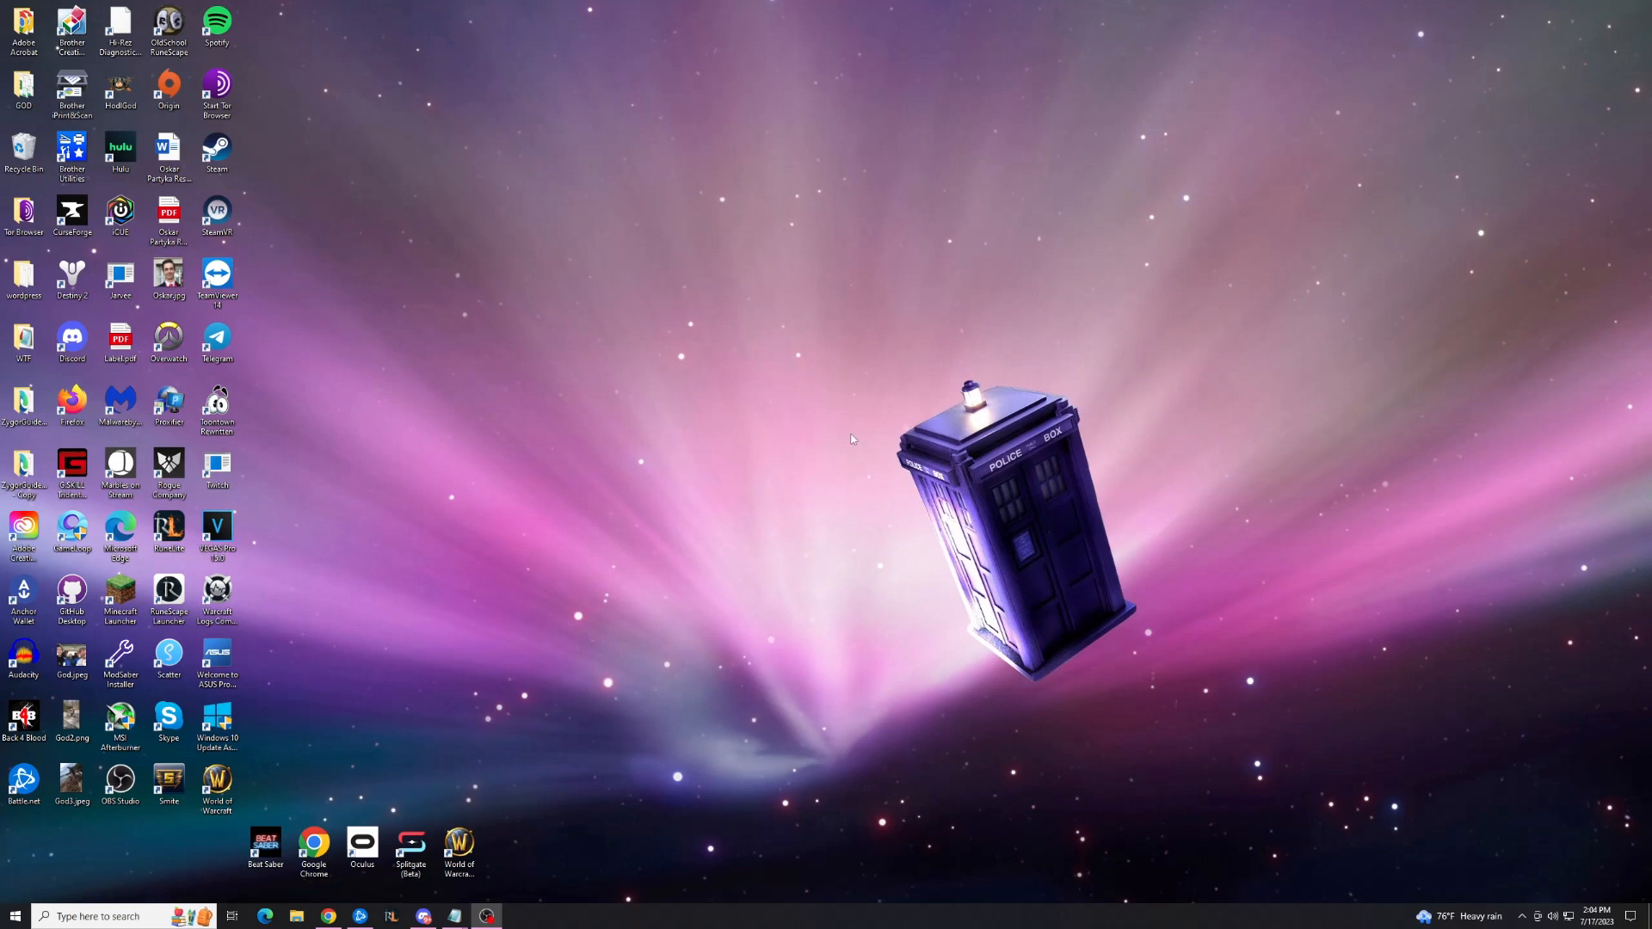
mouse_move(833, 430)
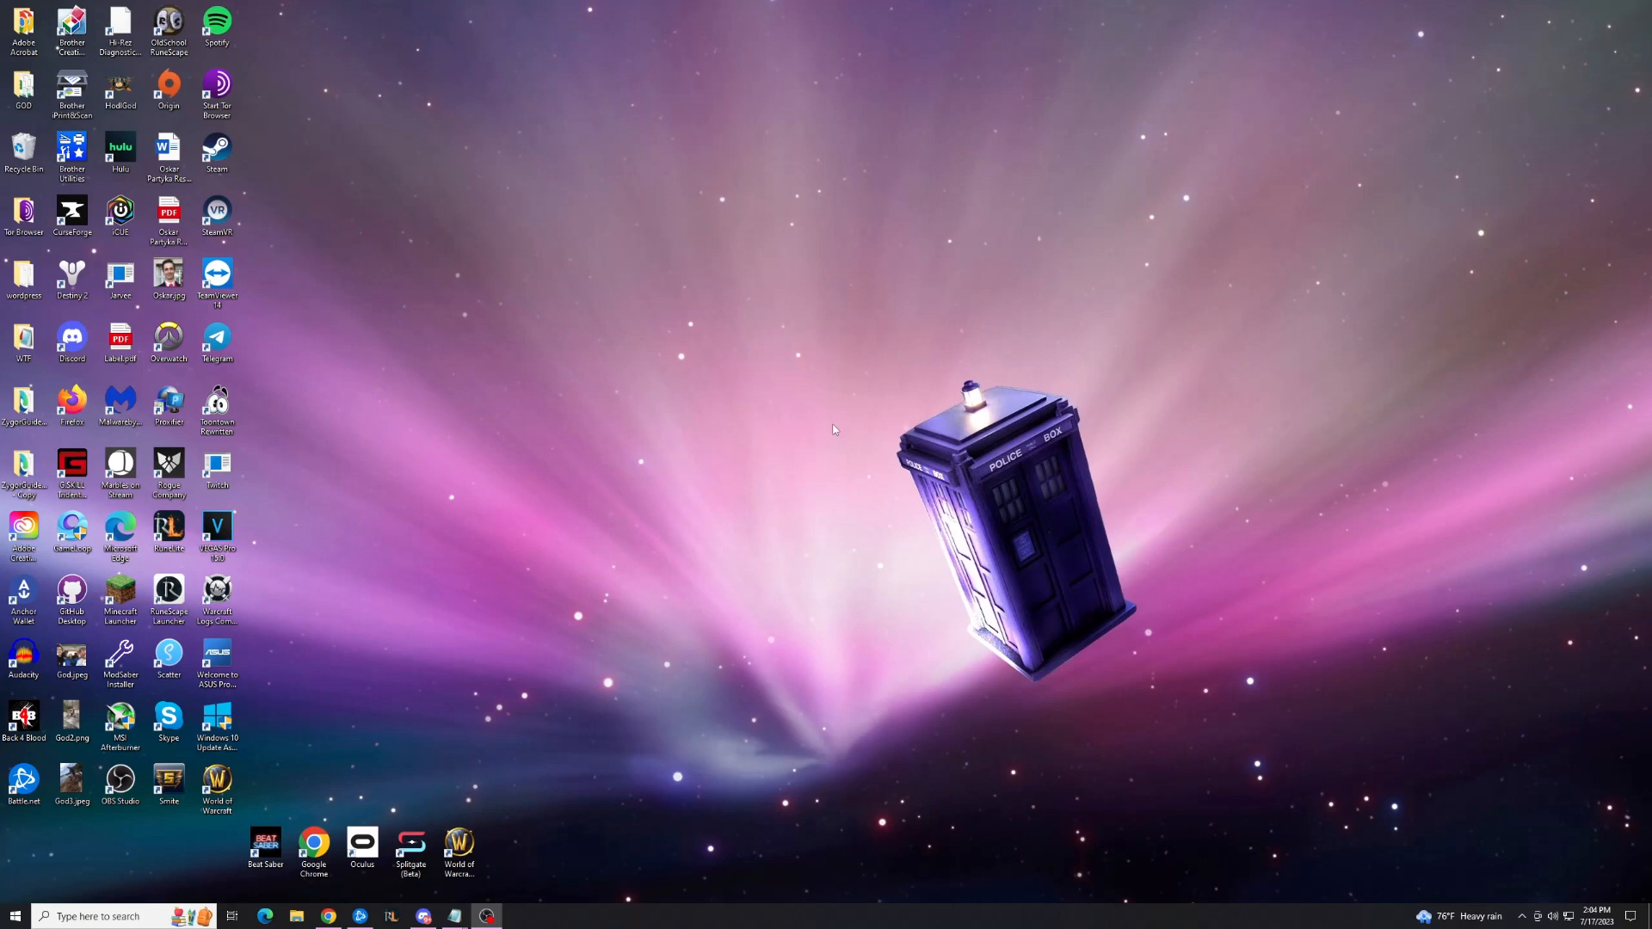
- Open the Start menu from the taskbar
click(11, 916)
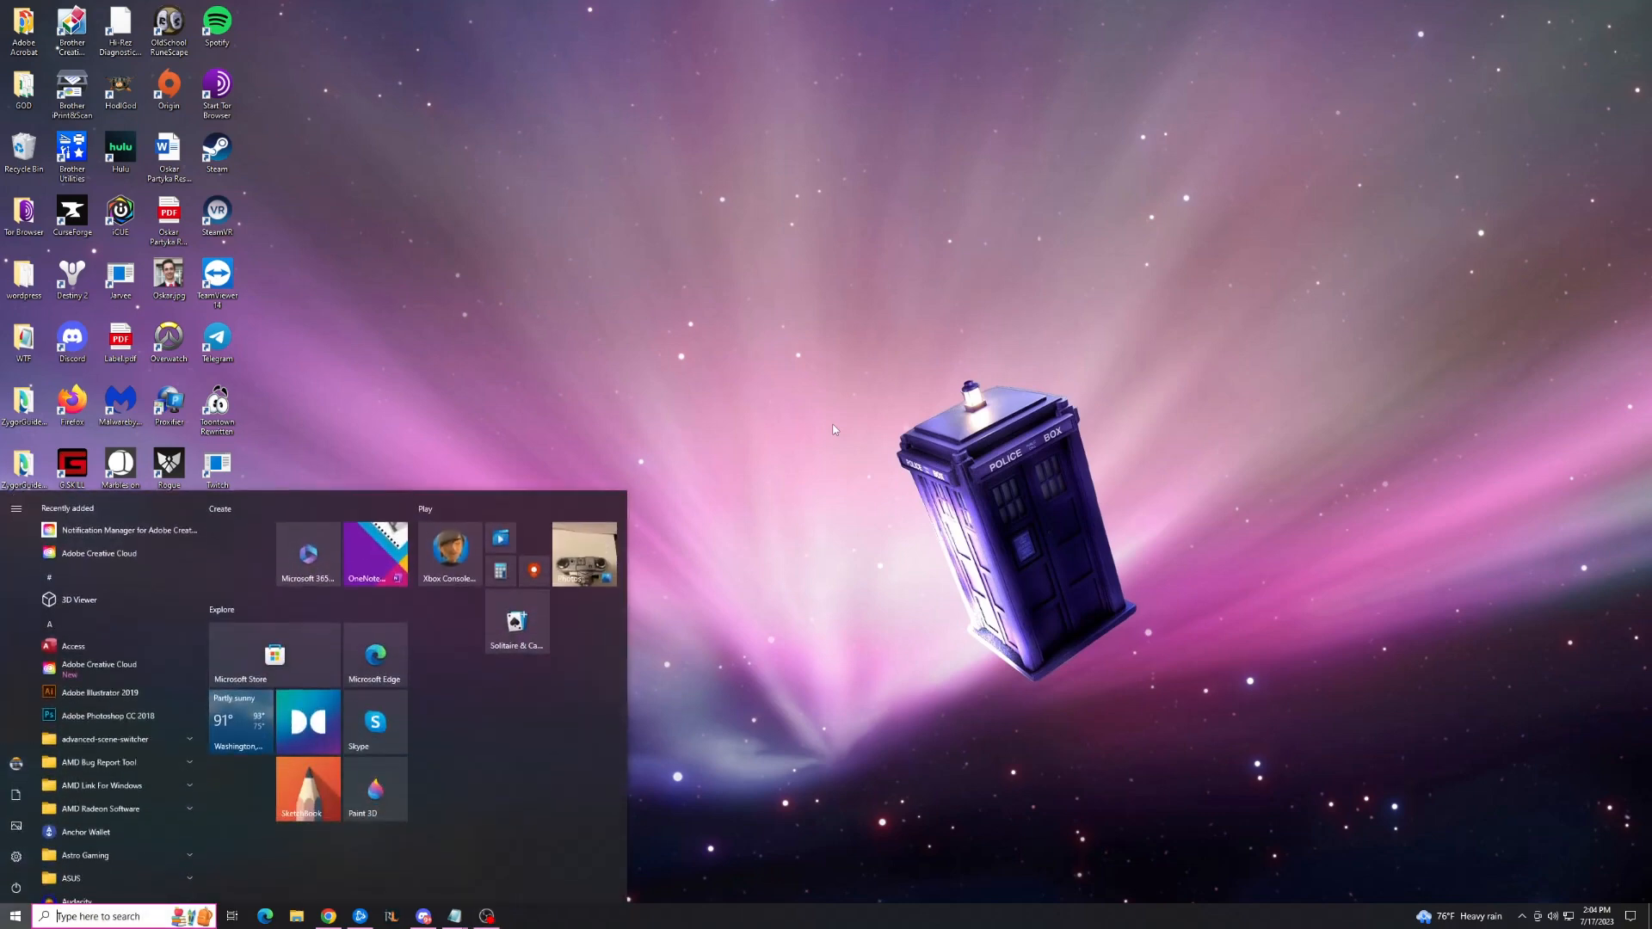
- Search for powershell and bring up Windows PowerShell's Run as Administrator option
text(powershell)
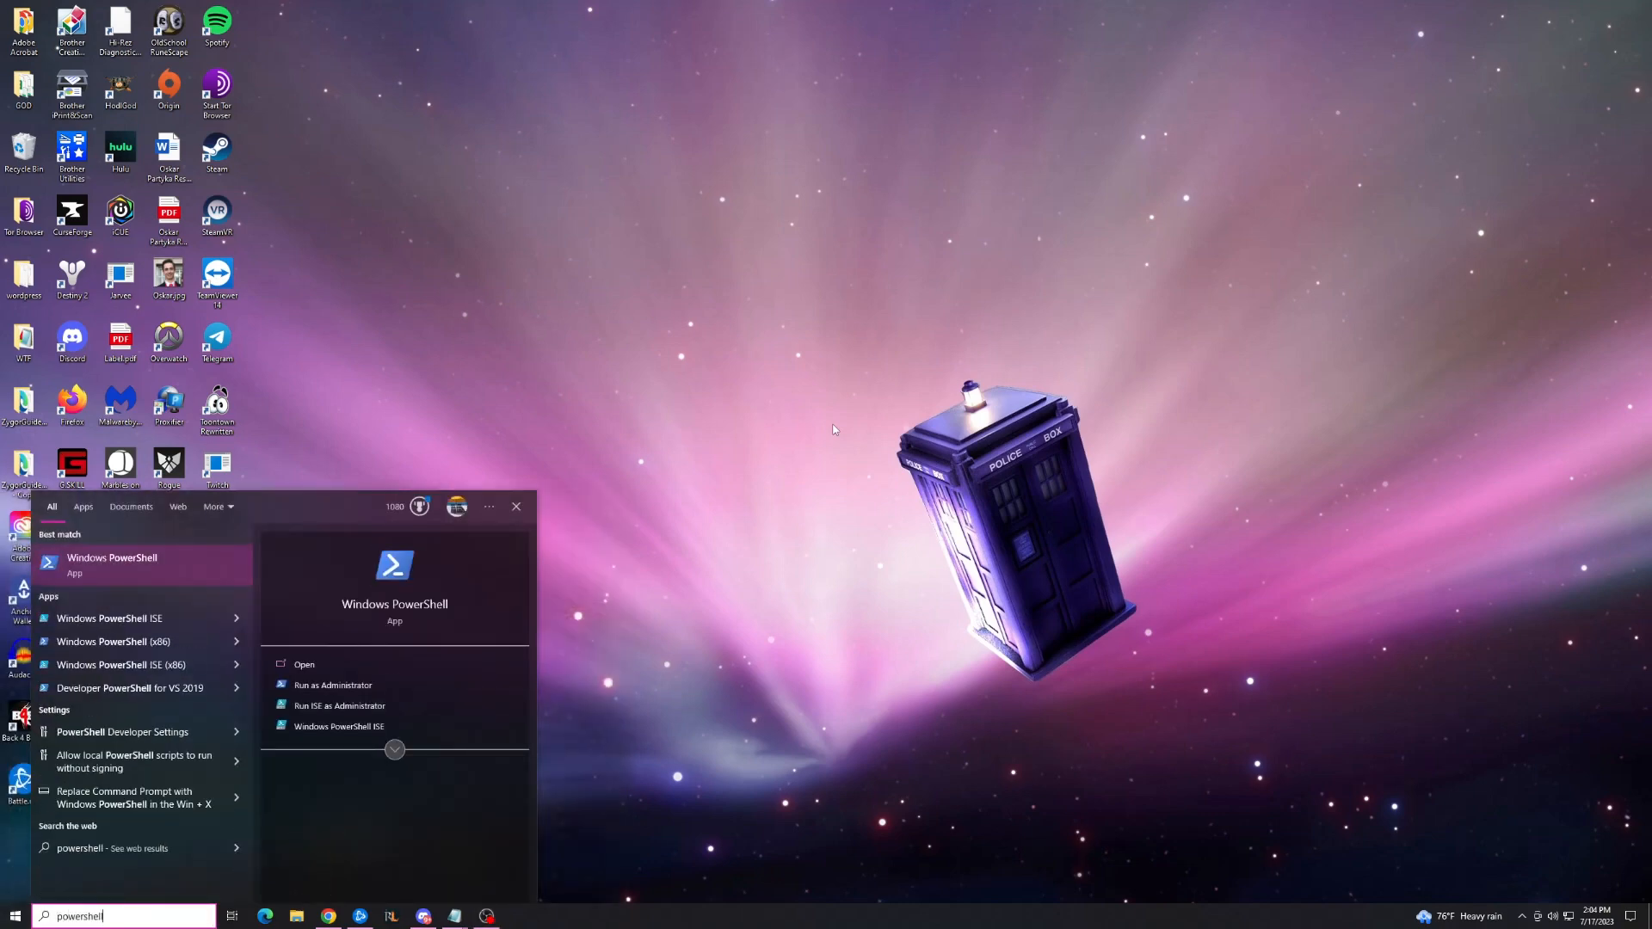
mouse_move(147, 579)
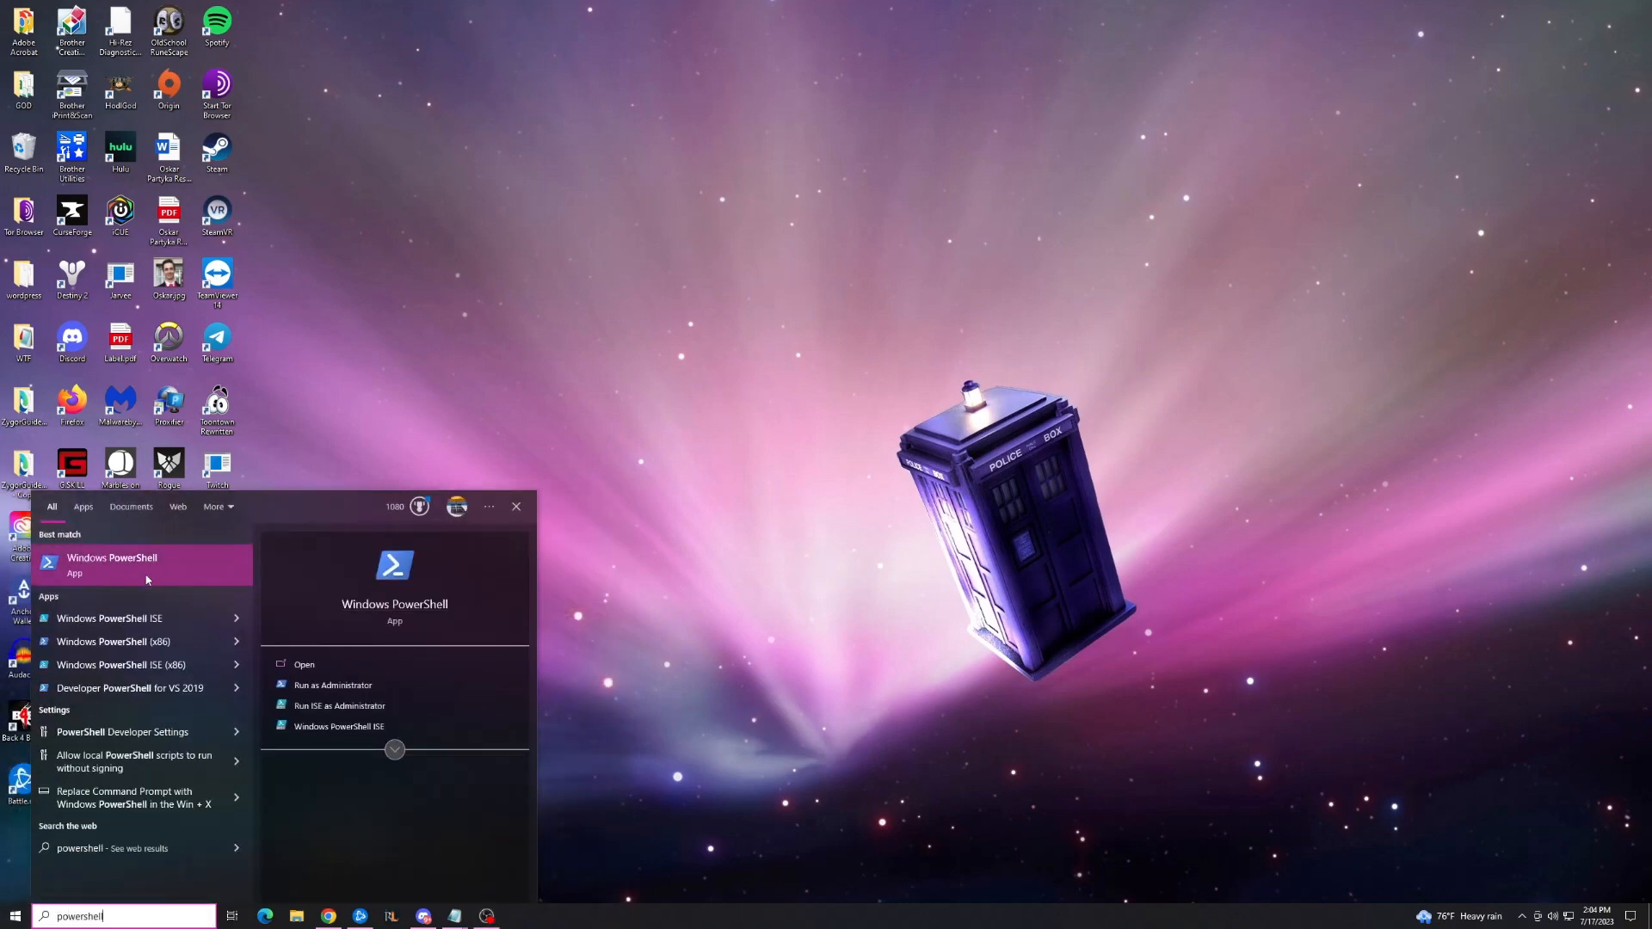
right_click(111, 564)
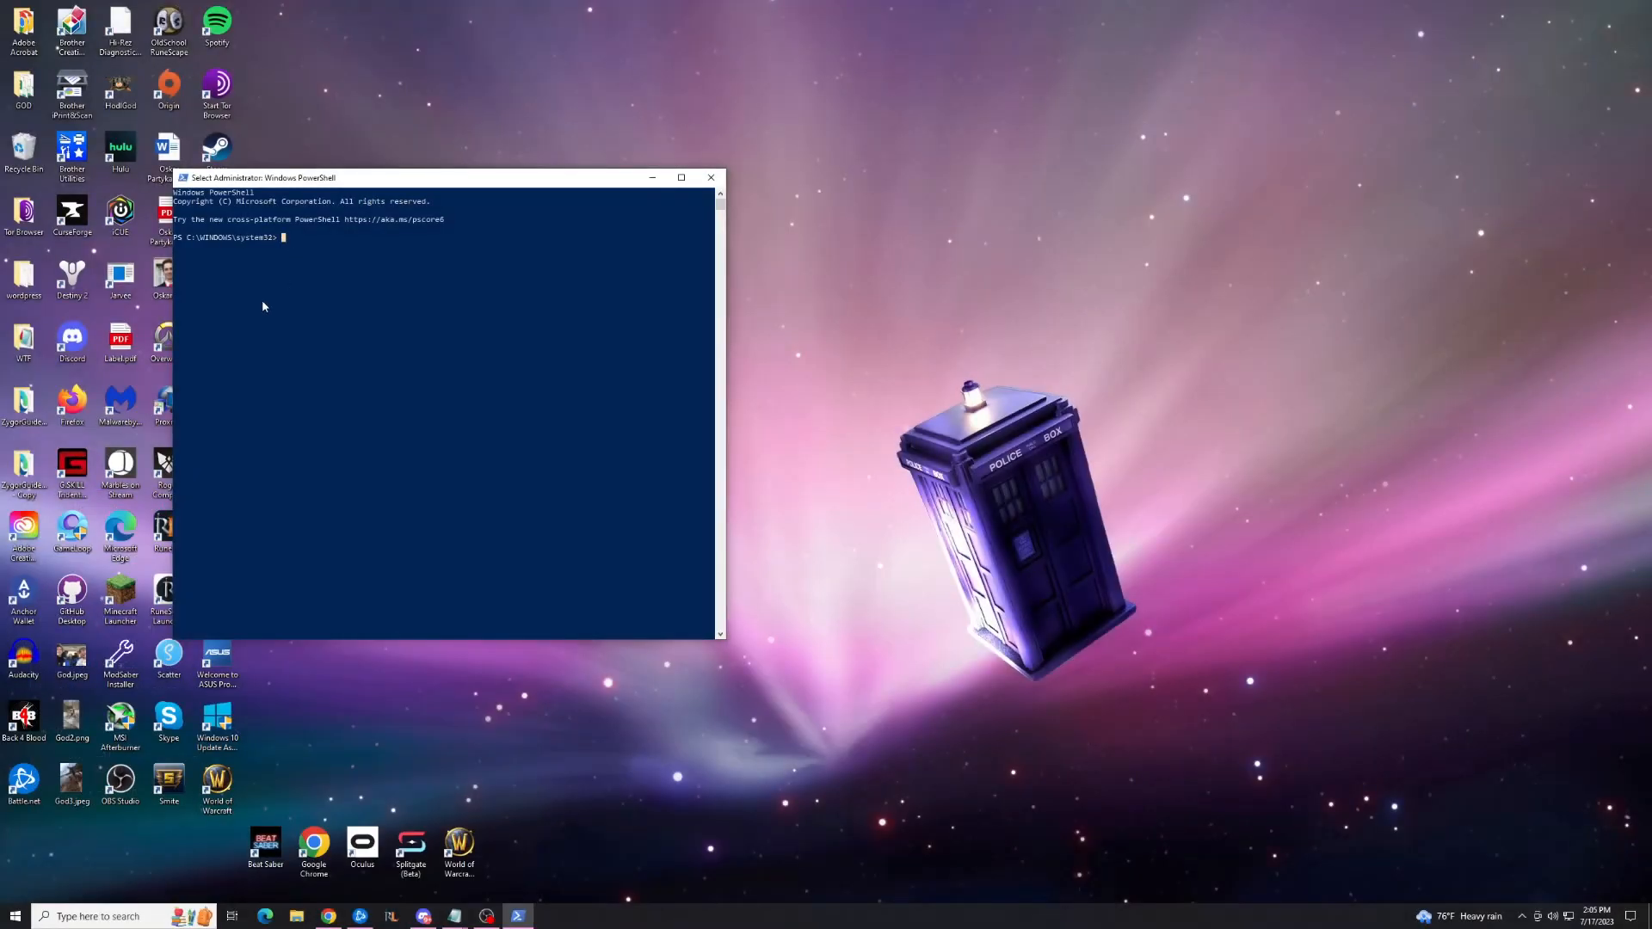
mouse_move(453, 917)
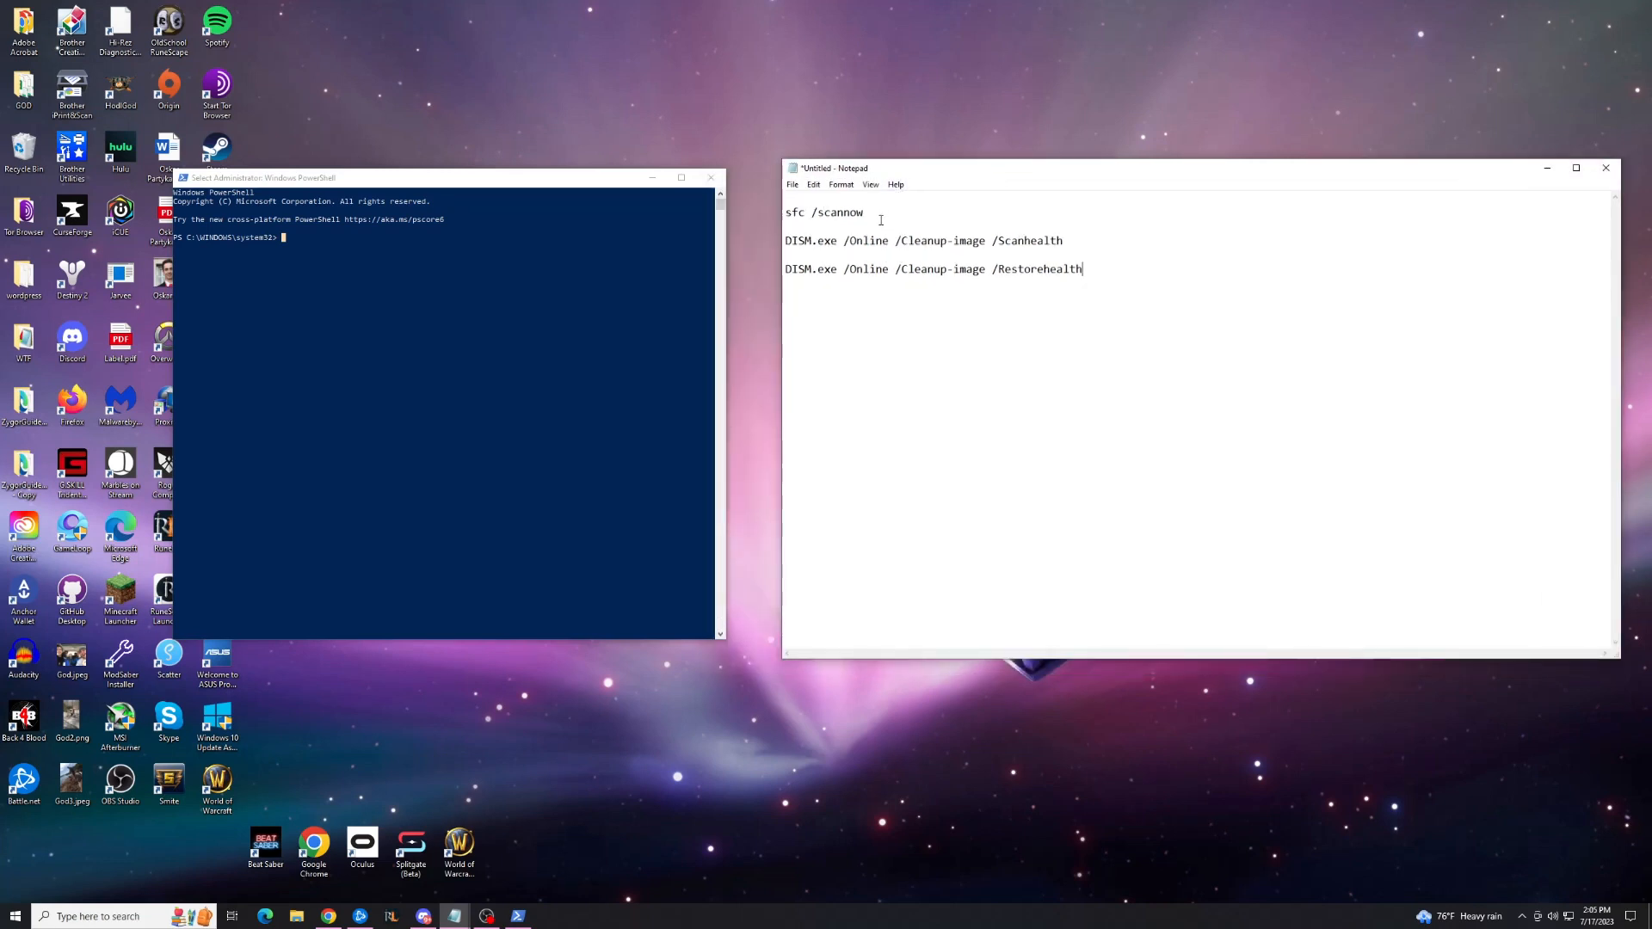
- Run sfc /scannow in the admin PowerShell window
right_click(827, 212)
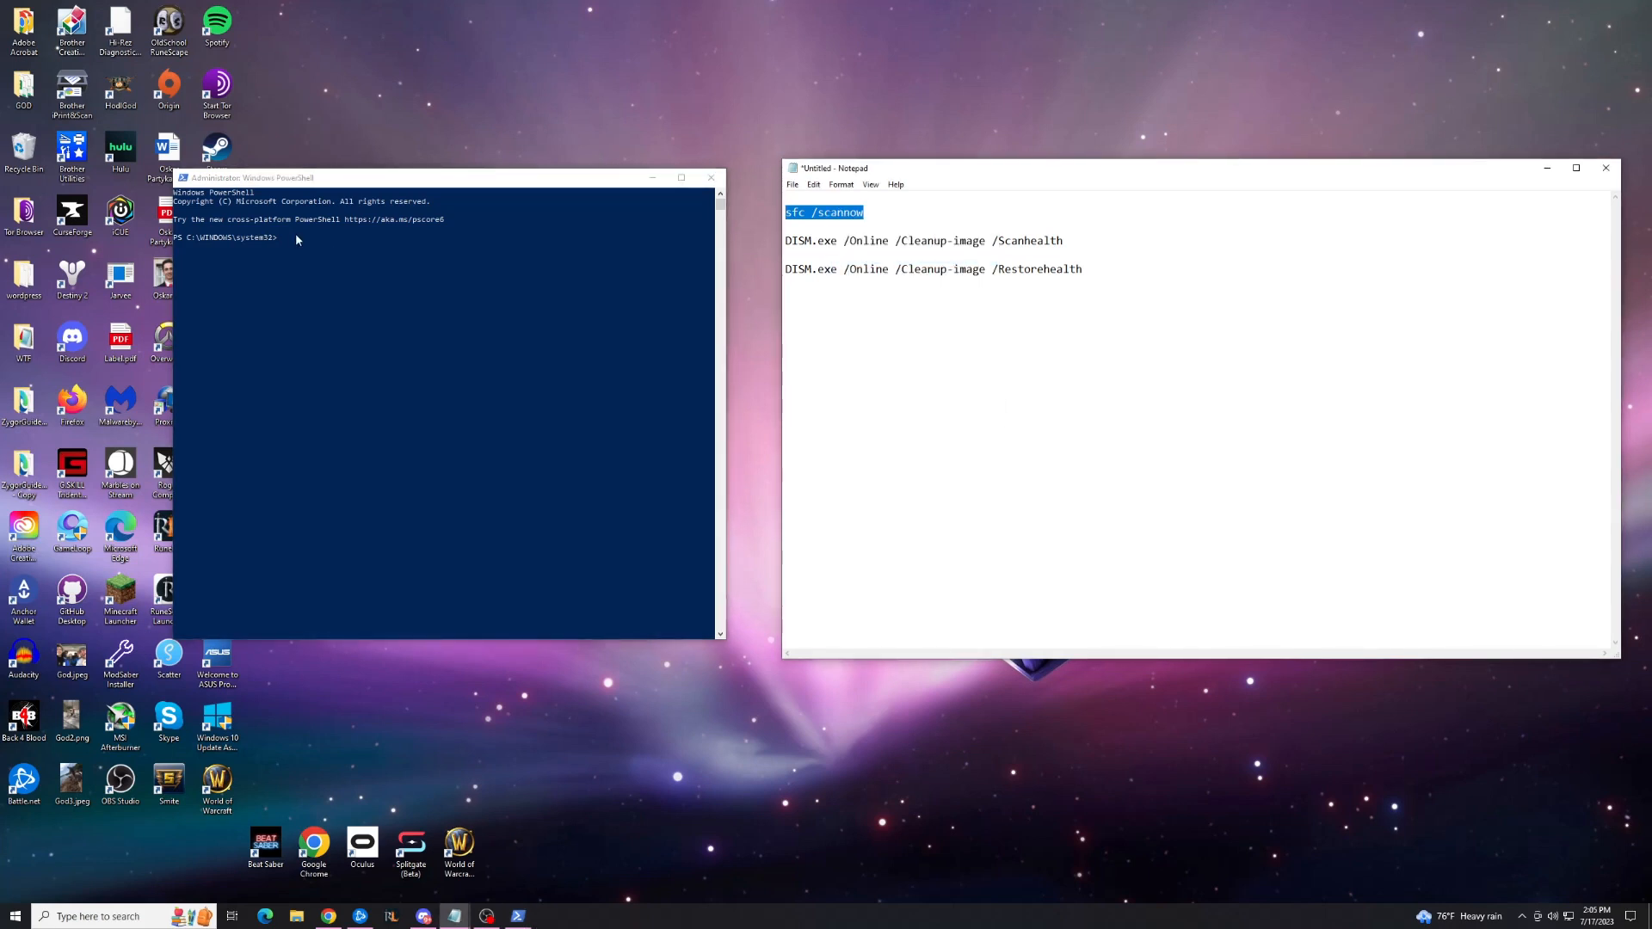
text(sfc /scannow)
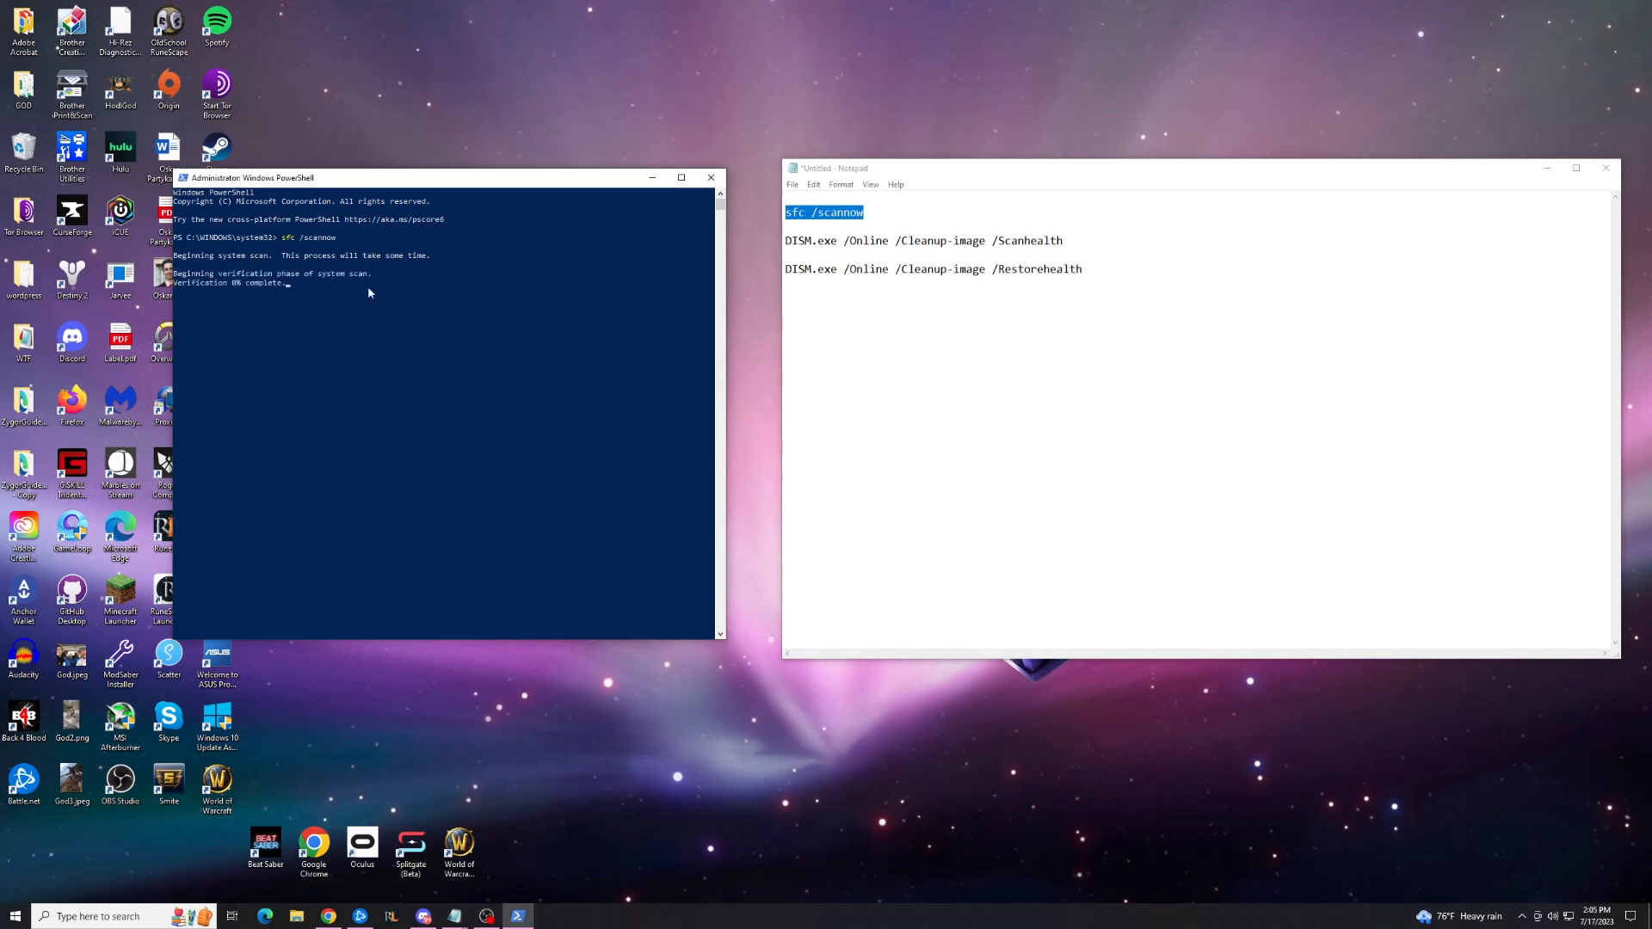
mouse_move(483, 285)
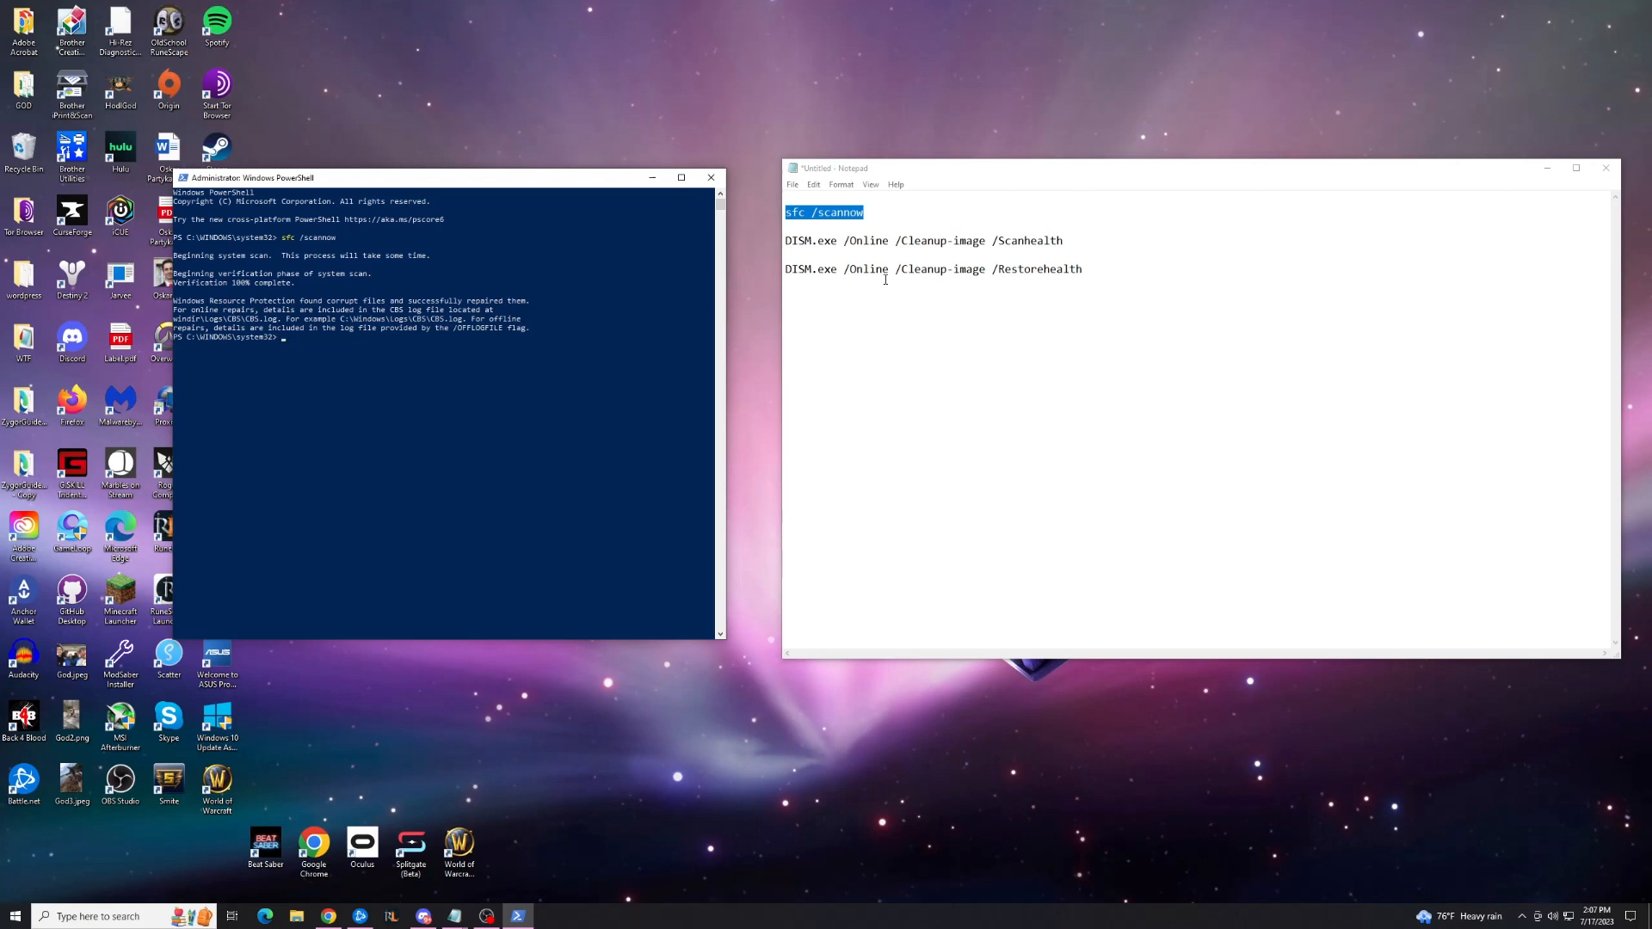
mouse_move(909, 162)
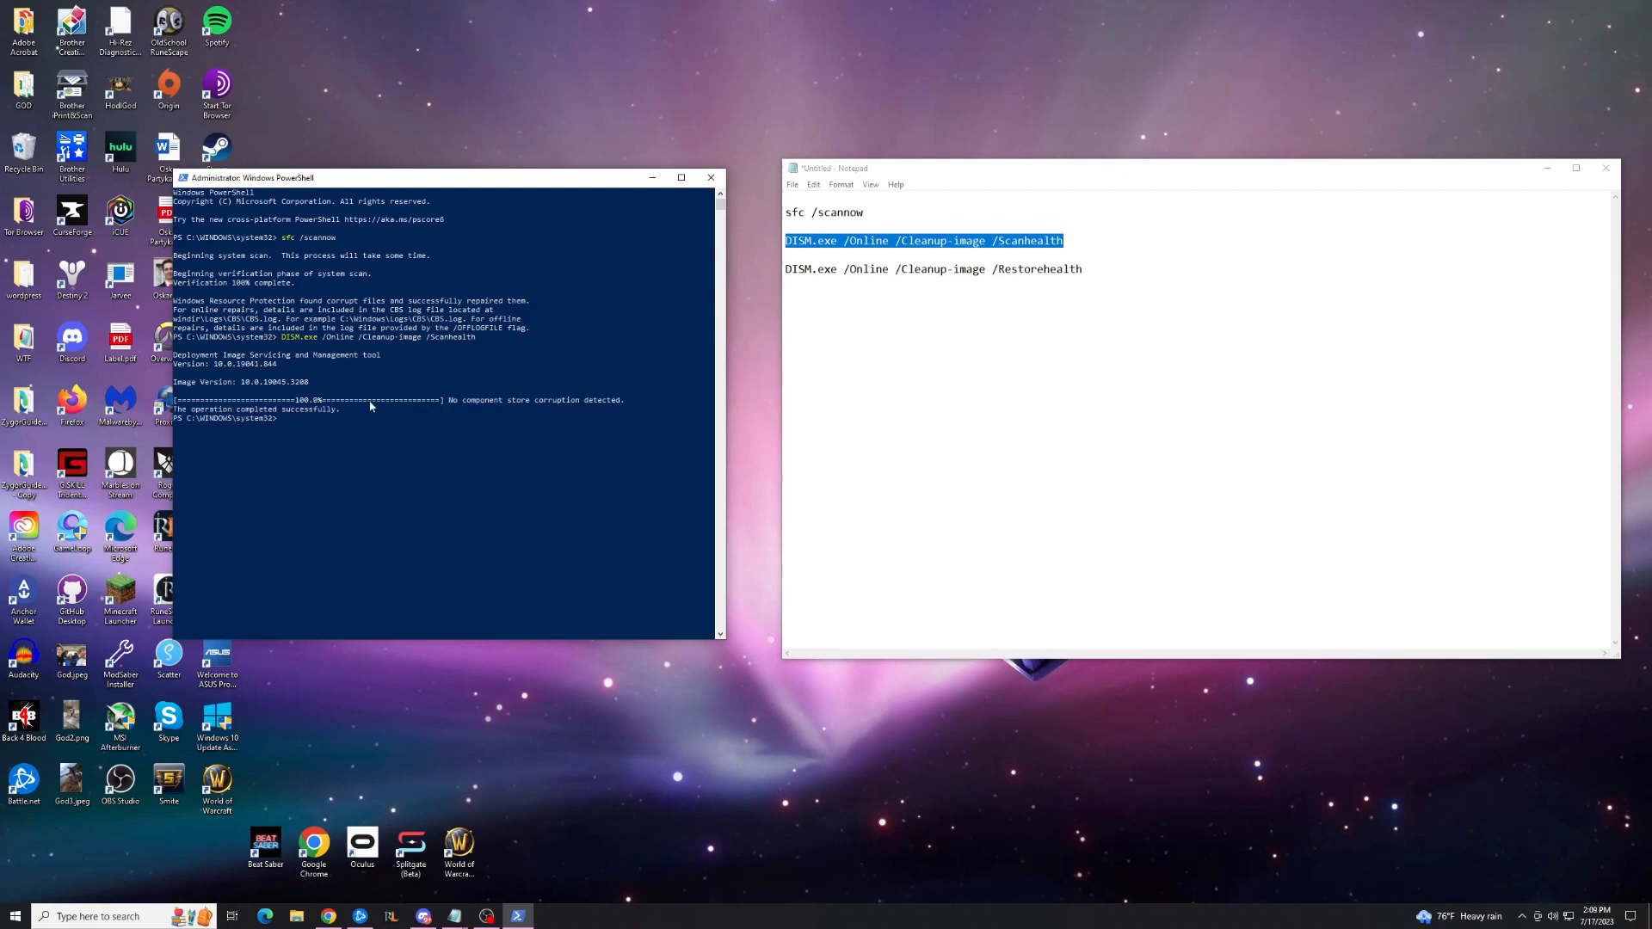
mouse_move(429, 414)
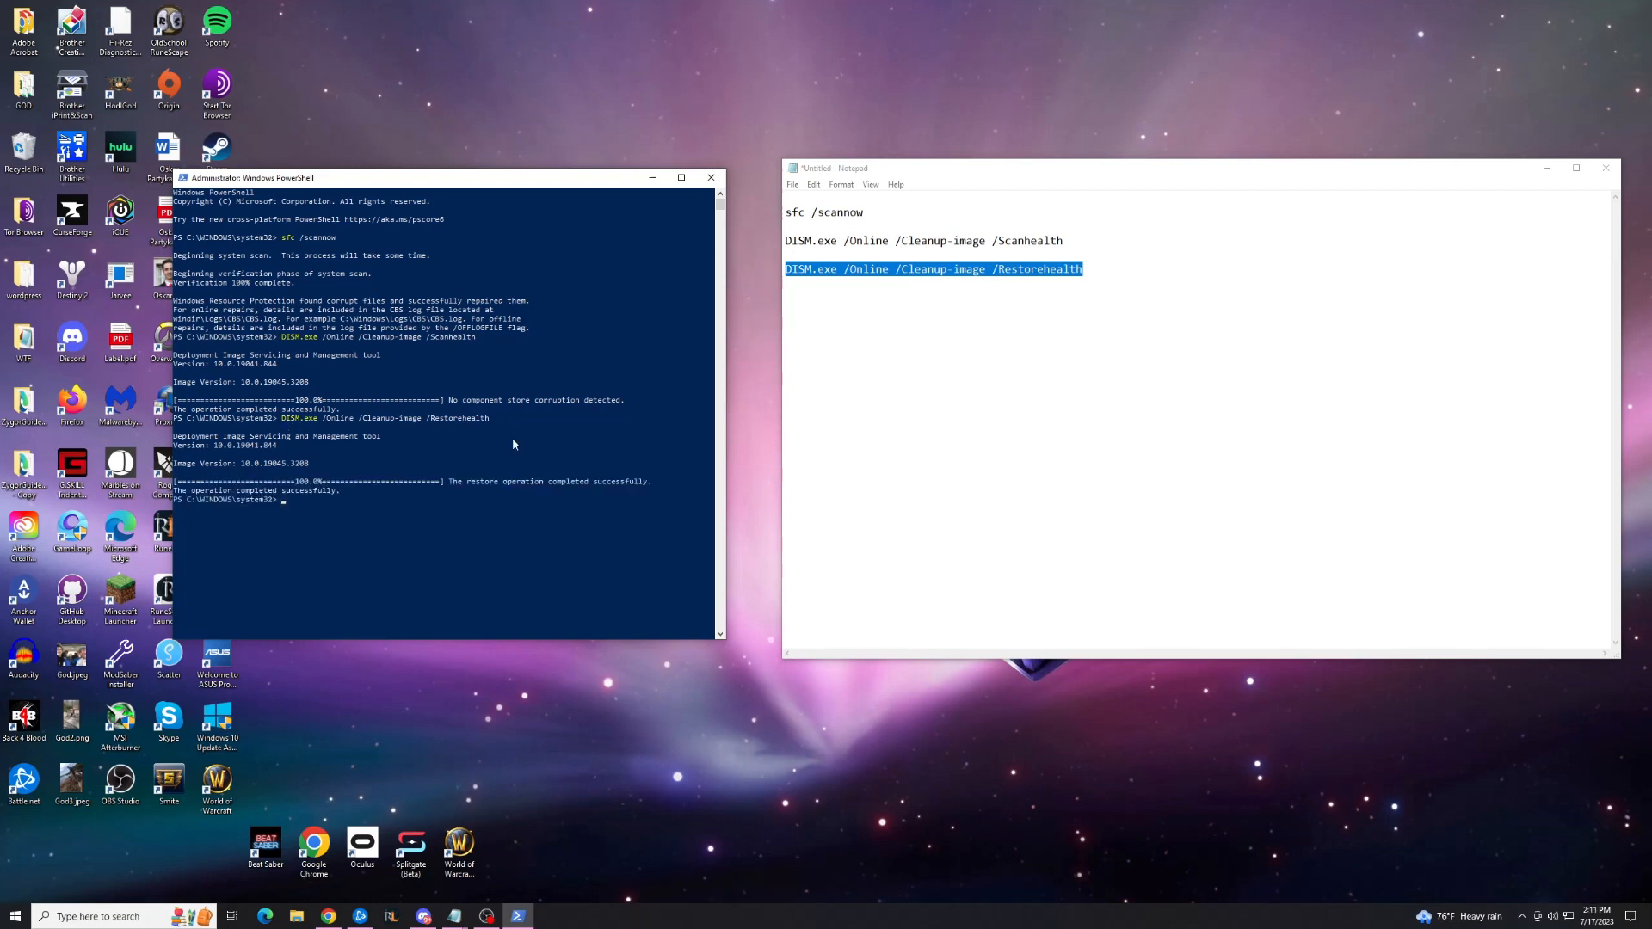
mouse_move(381, 391)
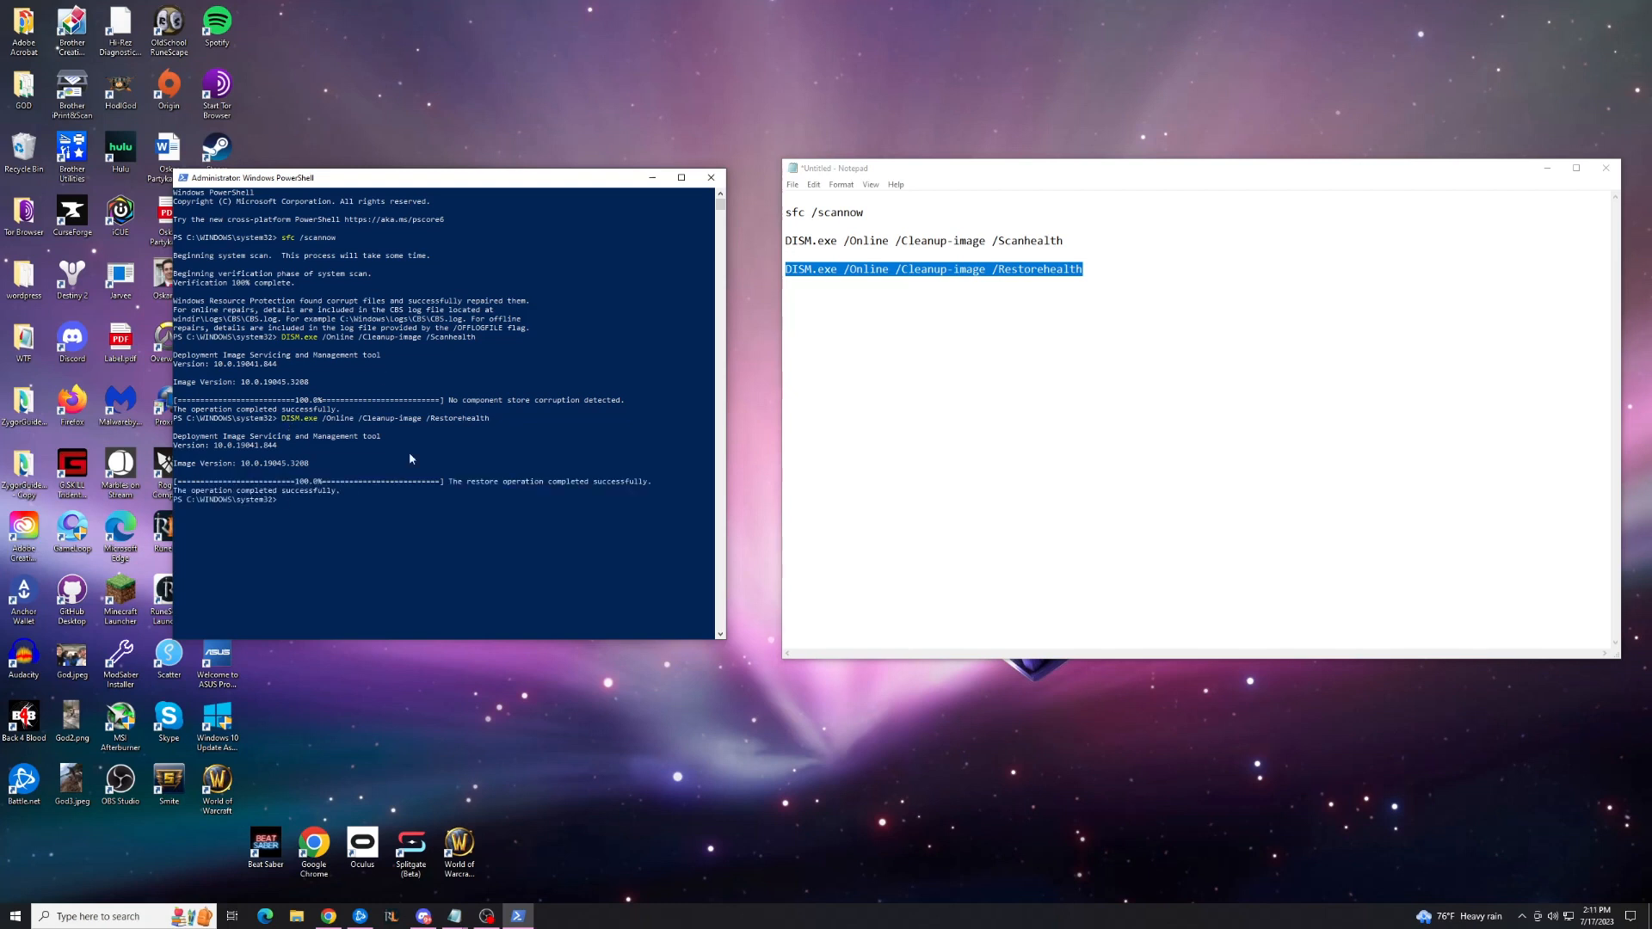
mouse_move(459, 376)
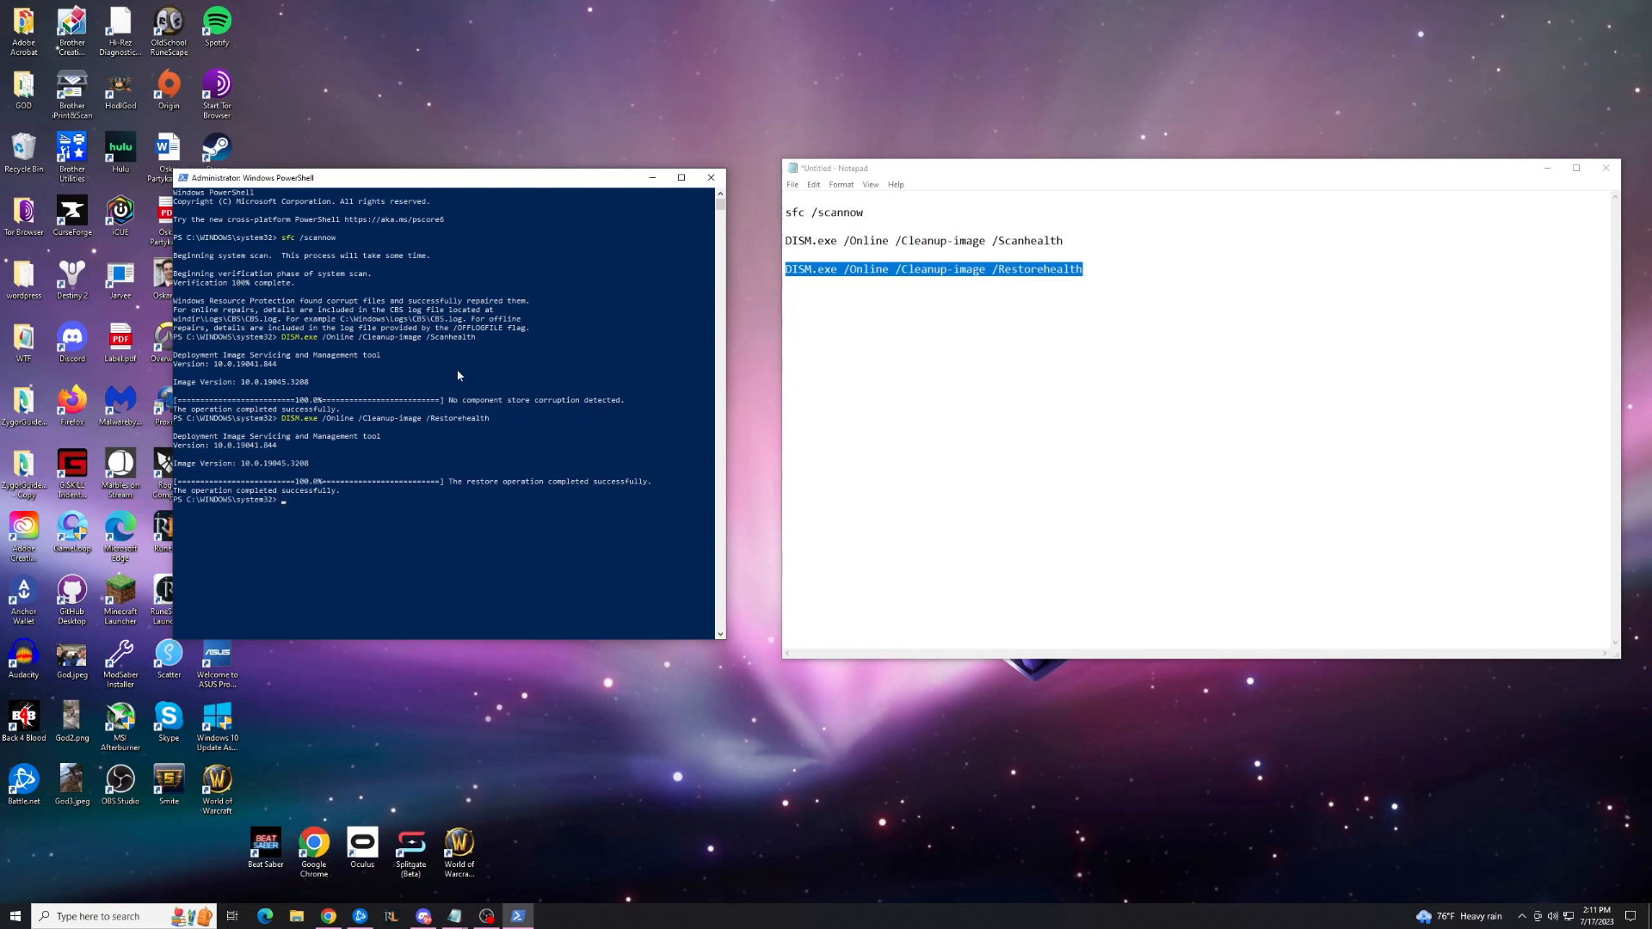
mouse_move(459, 361)
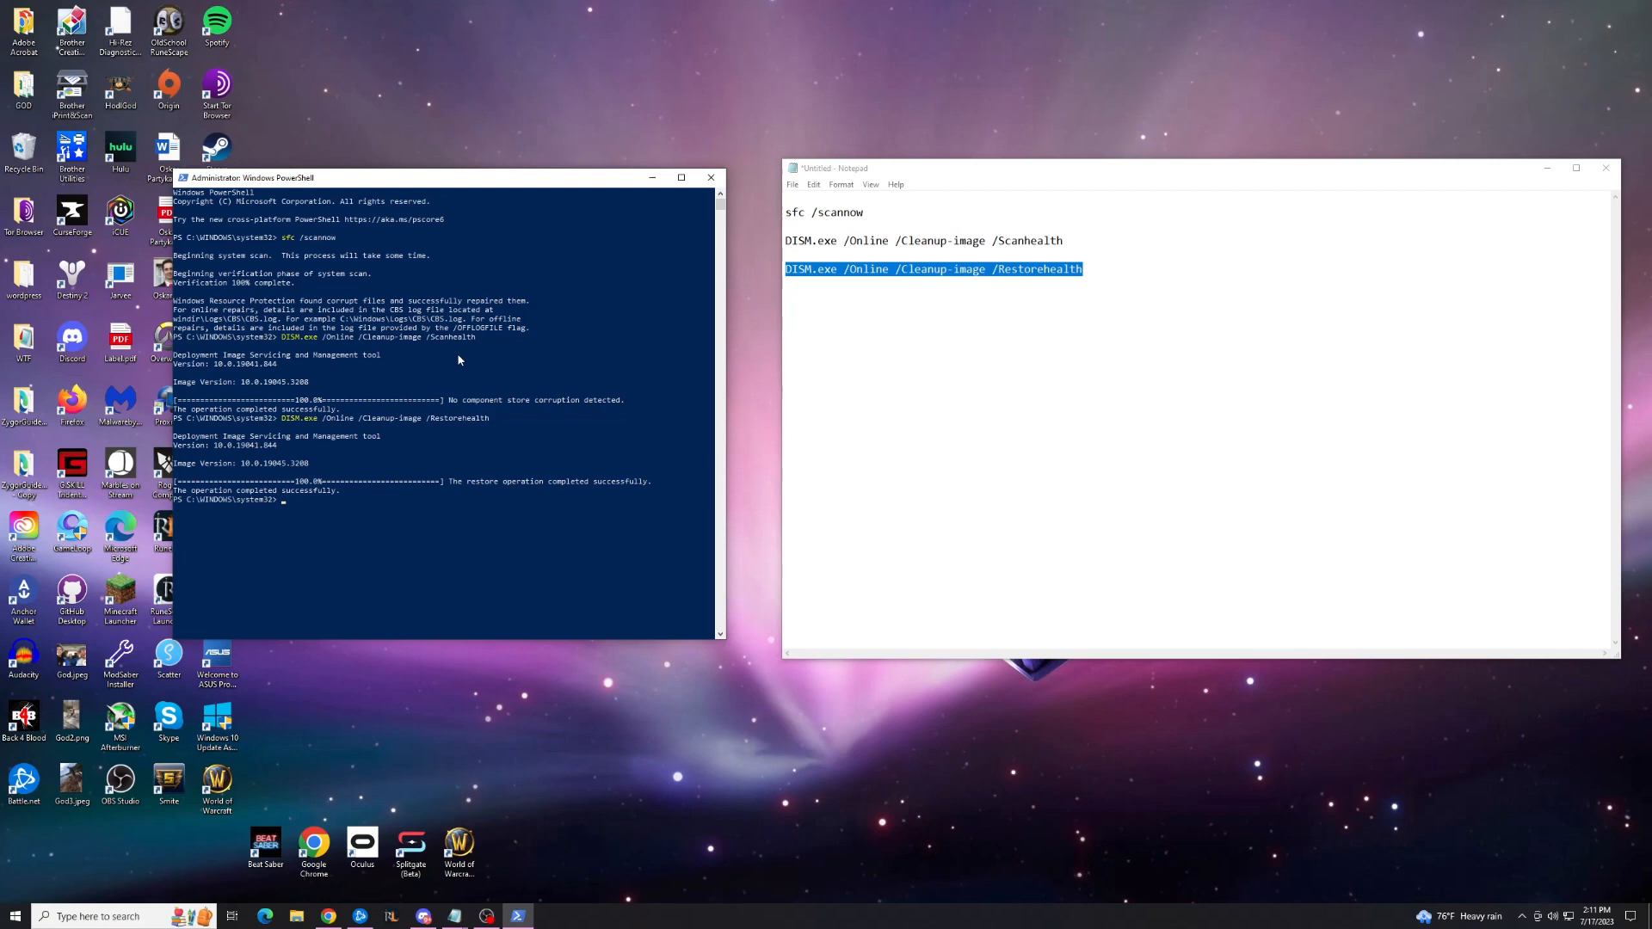
- Open the Start menu and begin searching for wsreset
click(11, 916)
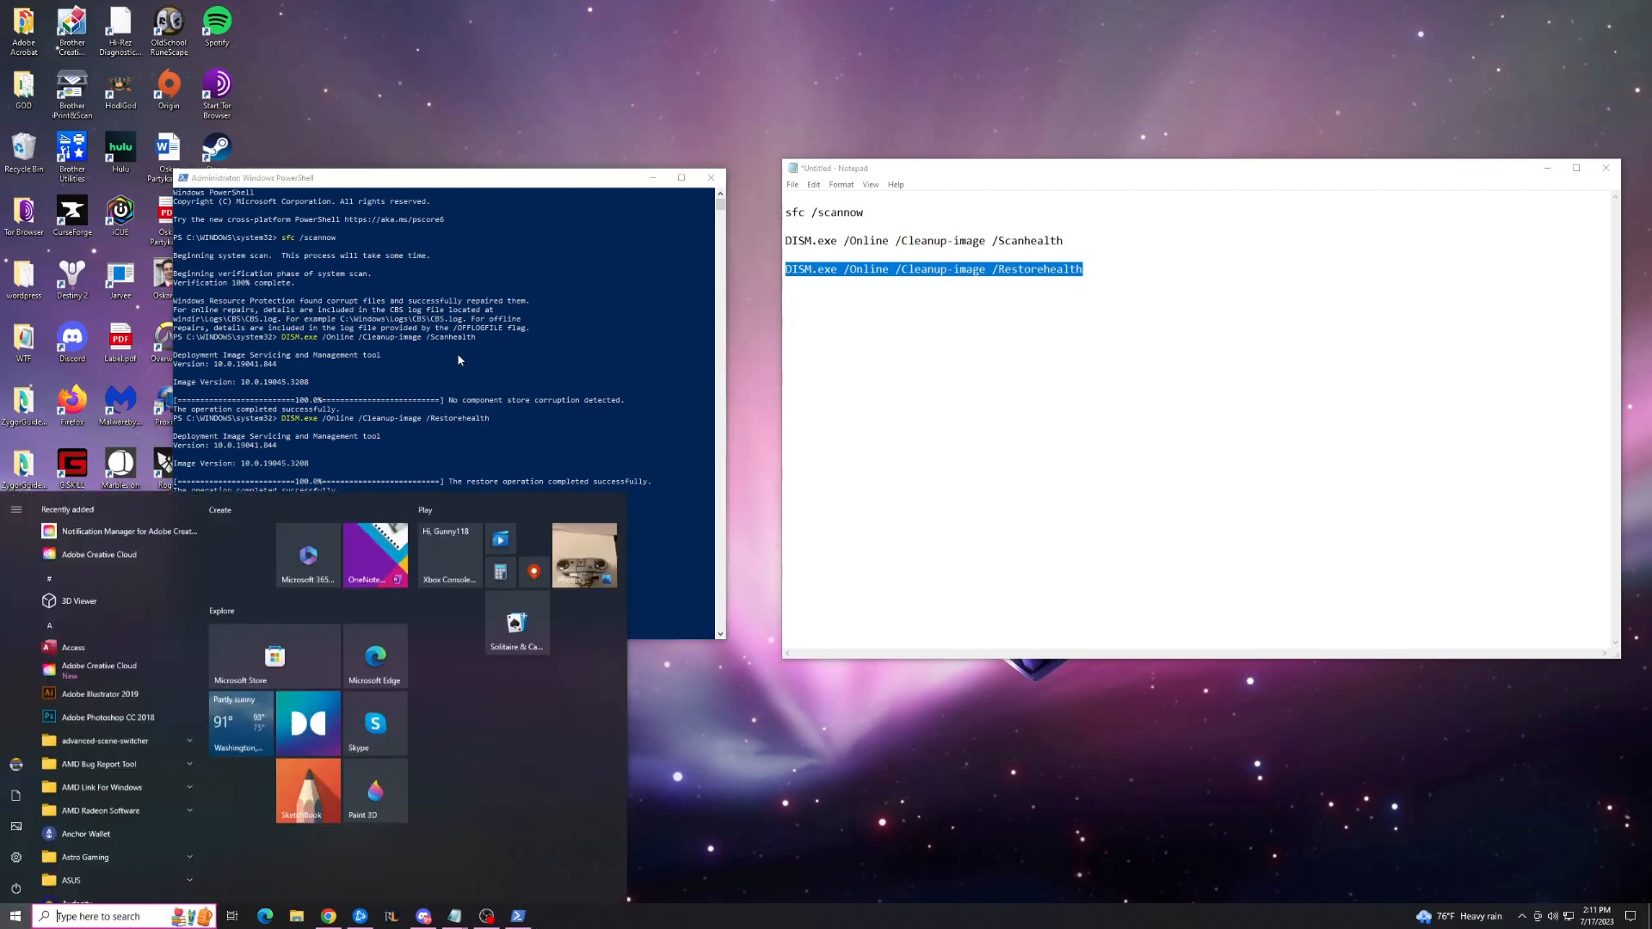
text(w)
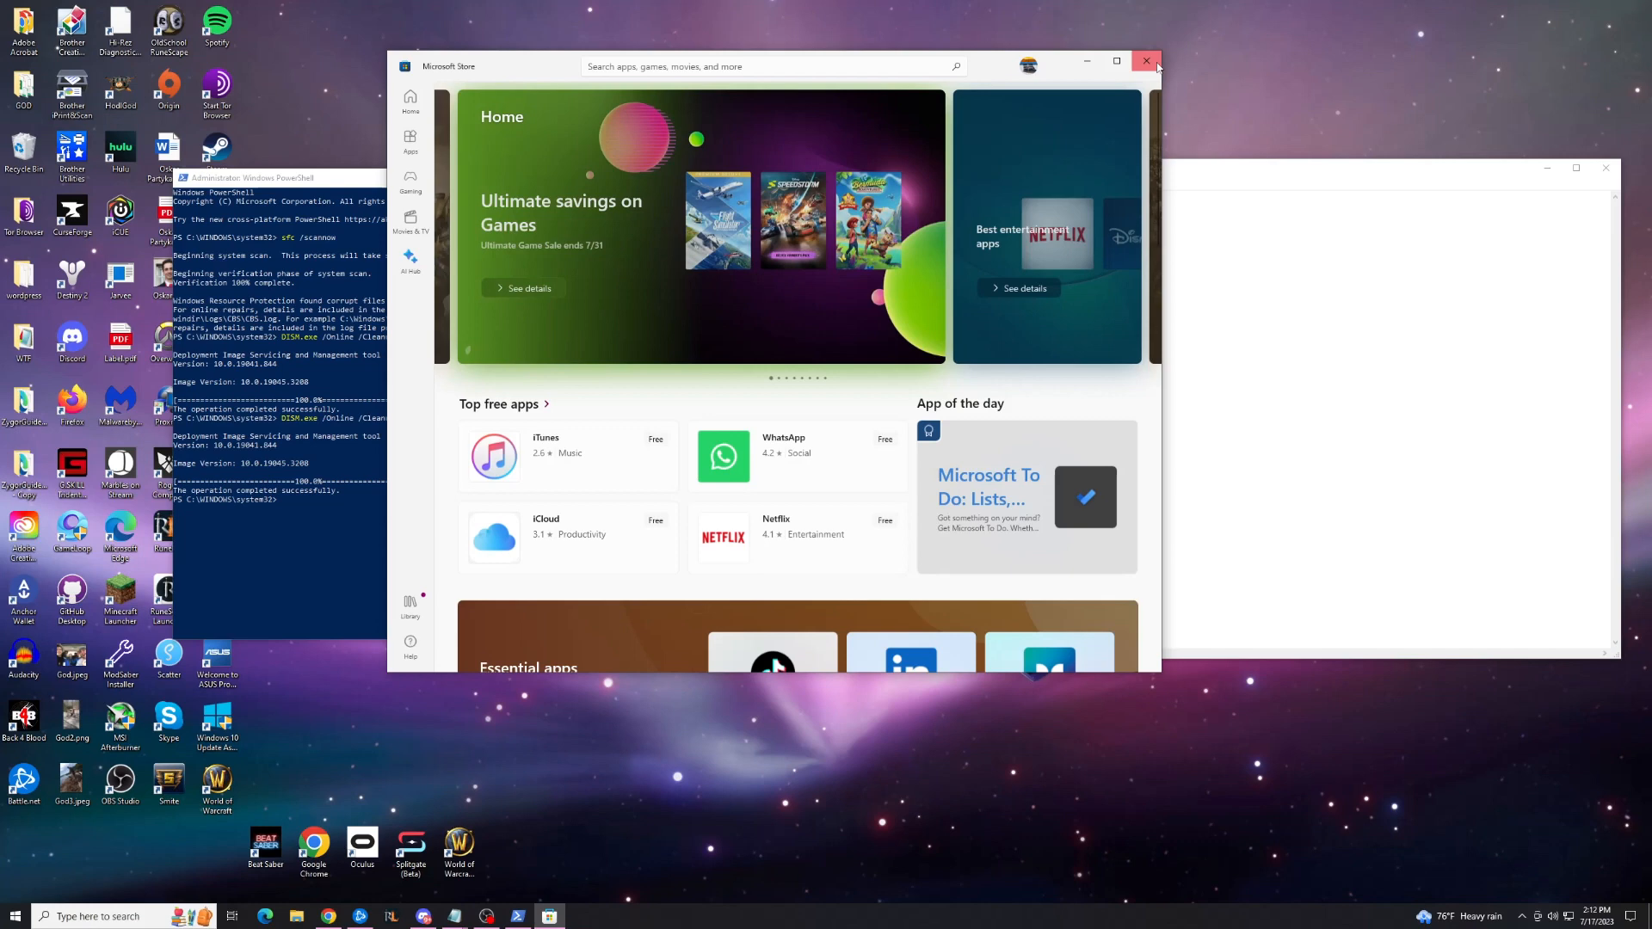
- Close the Microsoft Store window that wsreset opened
click(1145, 60)
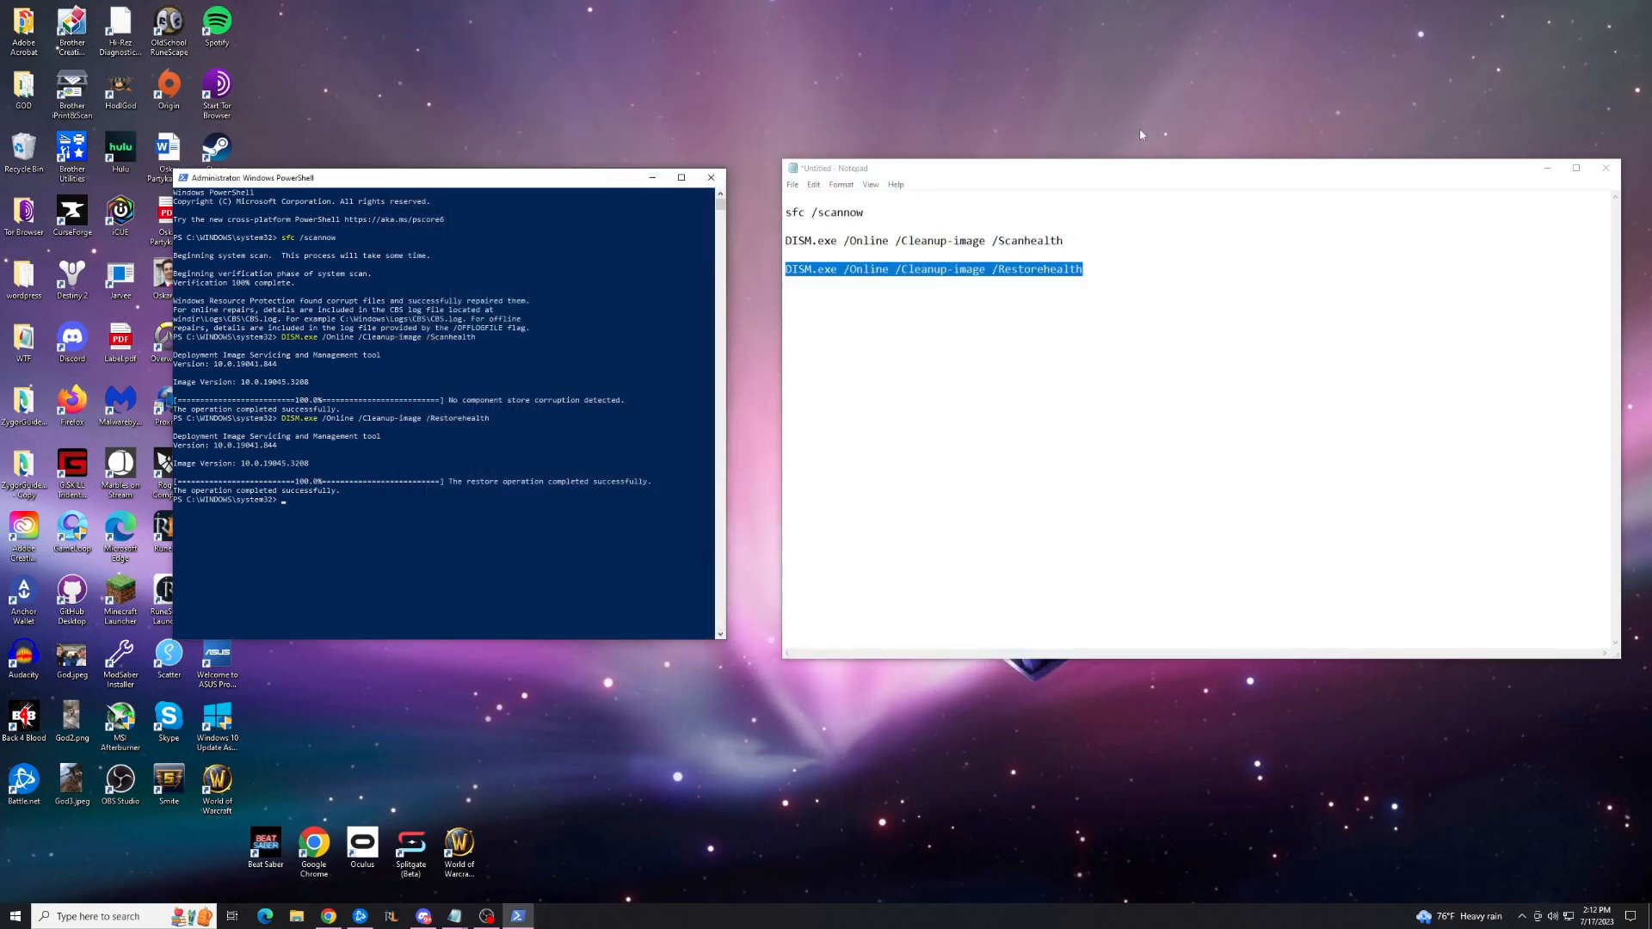
- Expand the Start menu power options to show Sleep, Shut down and Restart
click(12, 916)
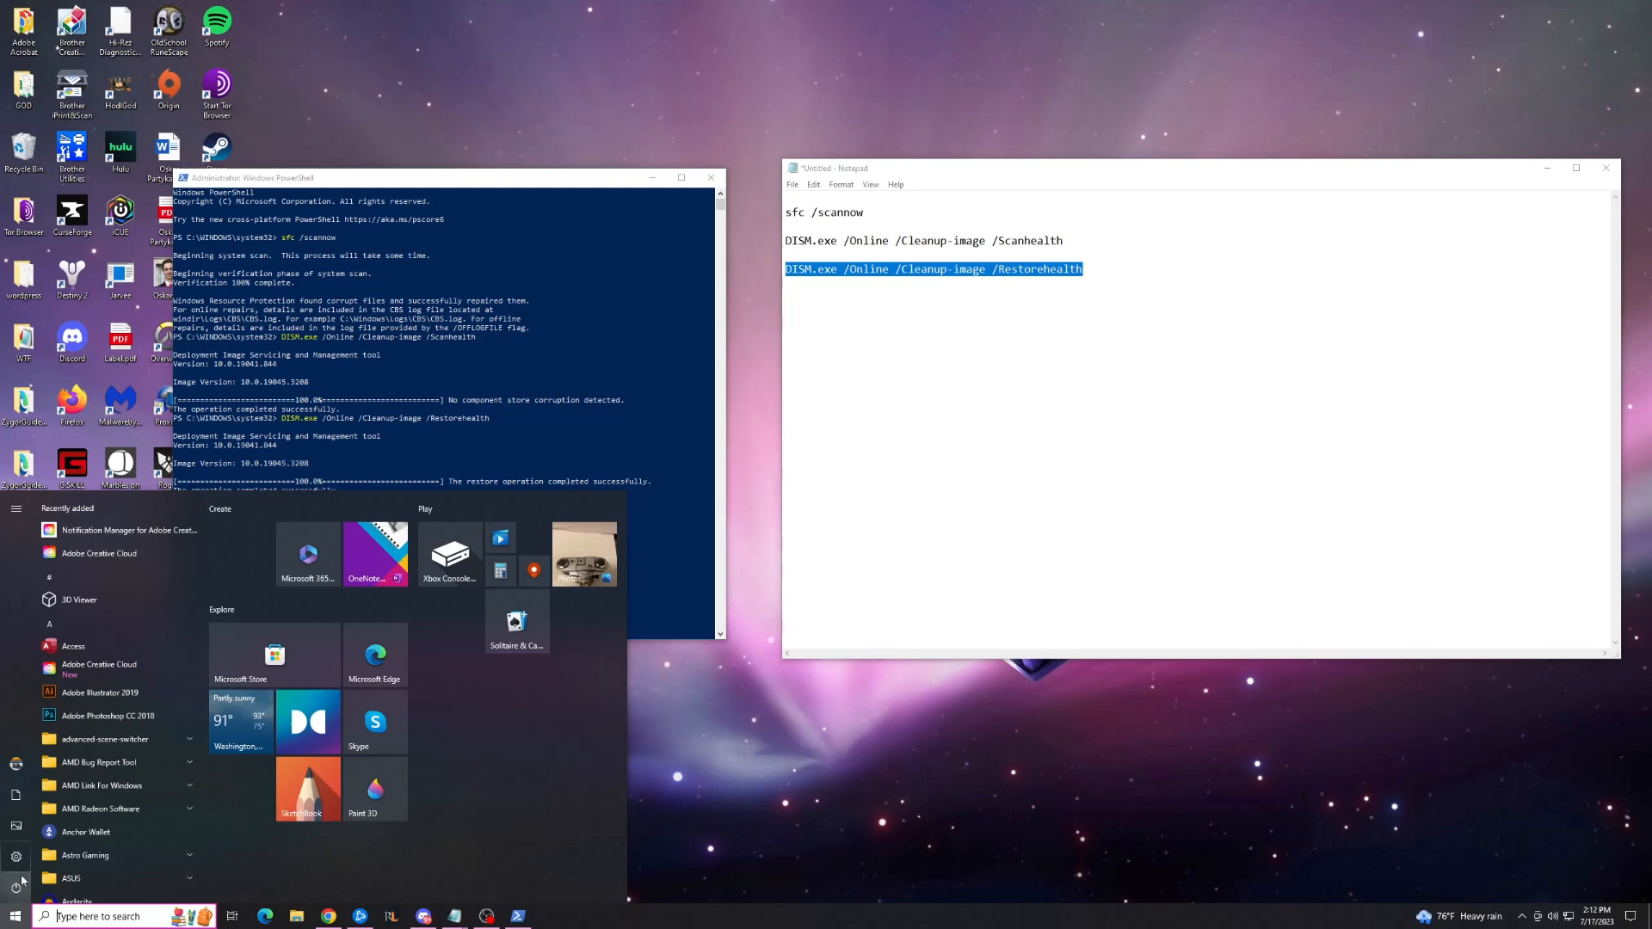
click(11, 881)
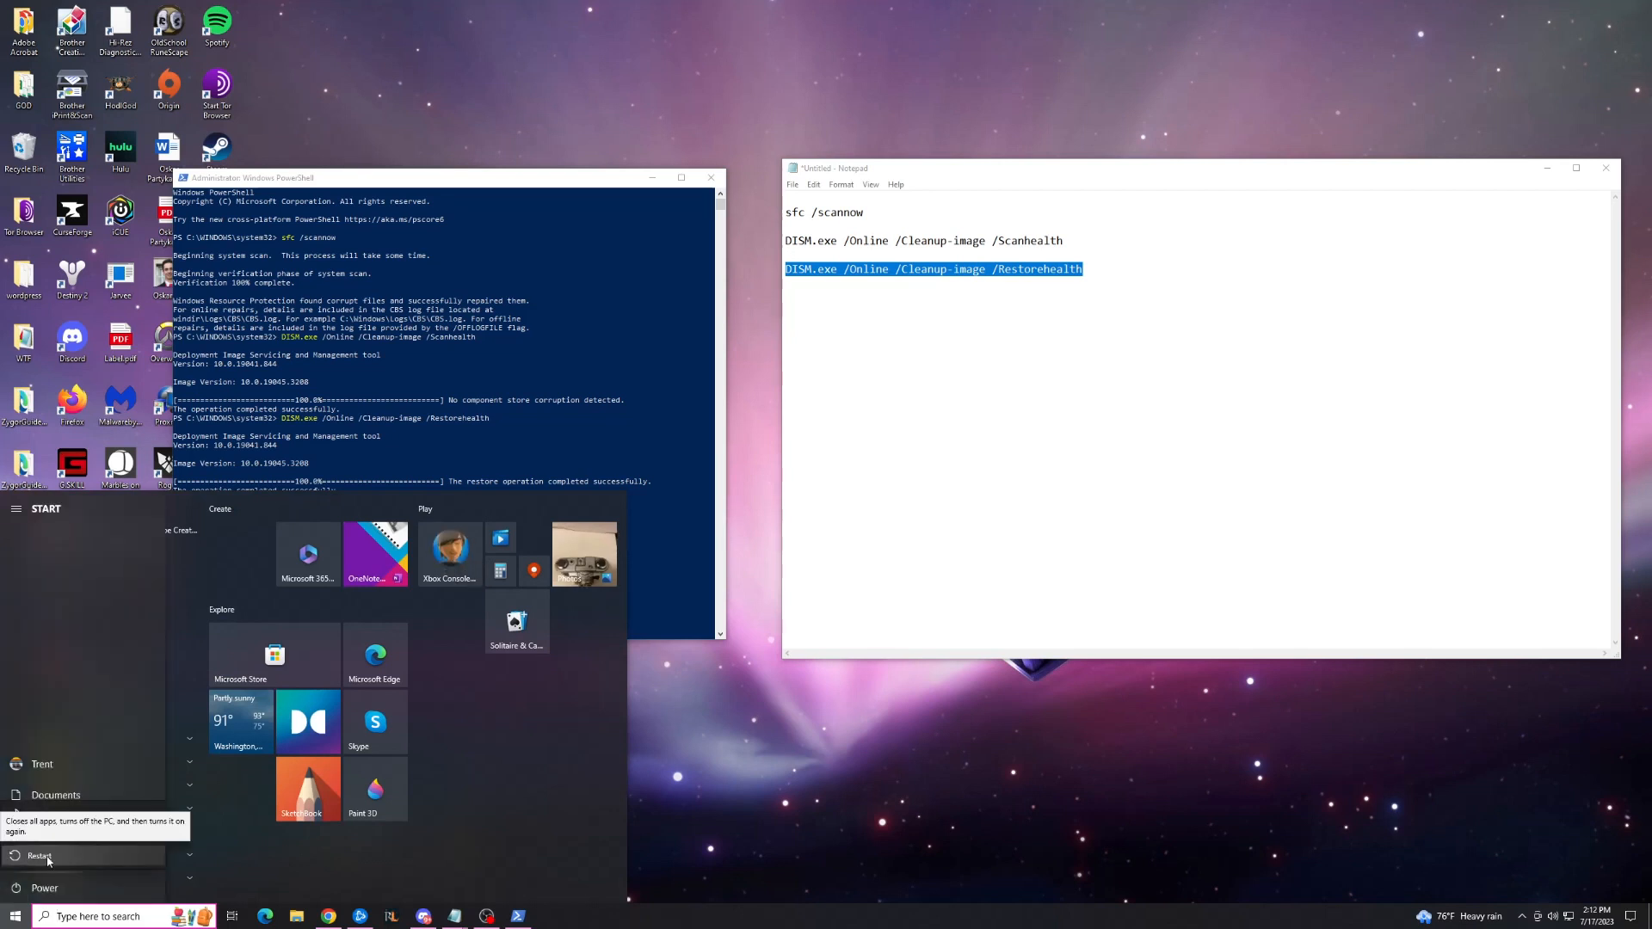